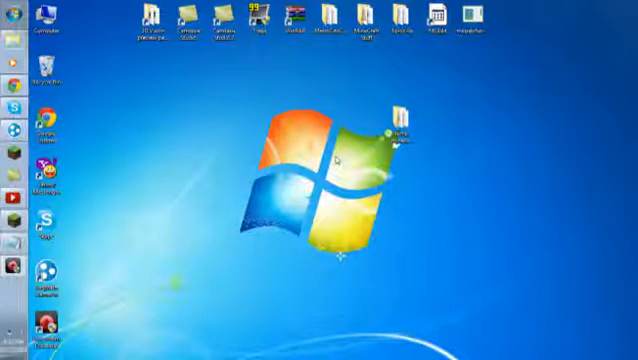
mouse_move(432, 96)
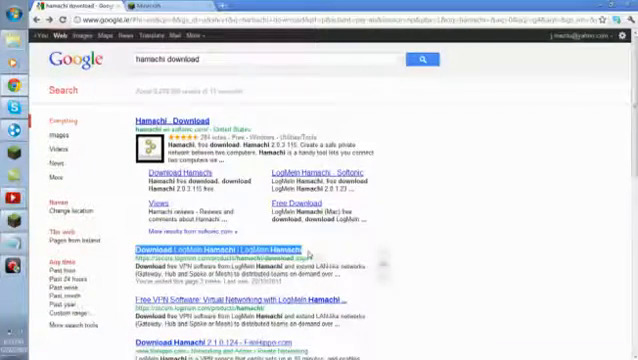
Step: Go to the Hamachi download page from the search results
left_click(220, 248)
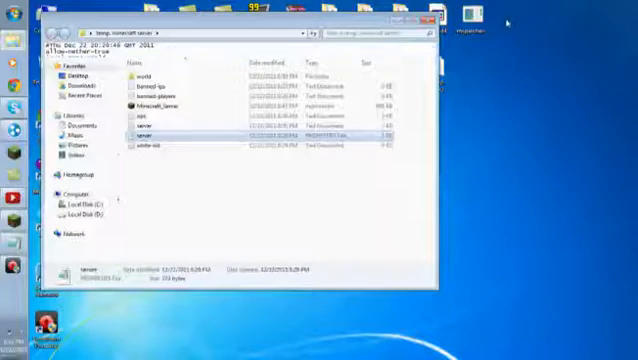
Step: Edit server.properties to online-mode=false and save the changes on closing Notepad
double_click(160, 130)
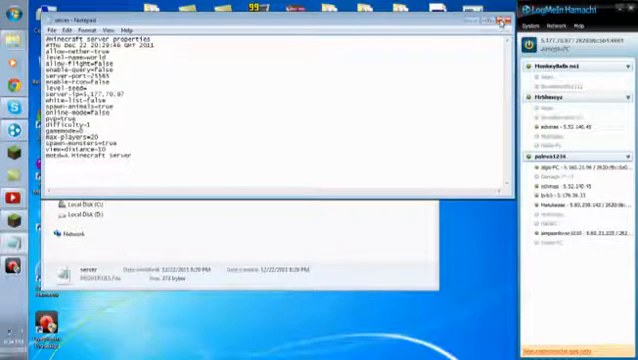
left_click(494, 20)
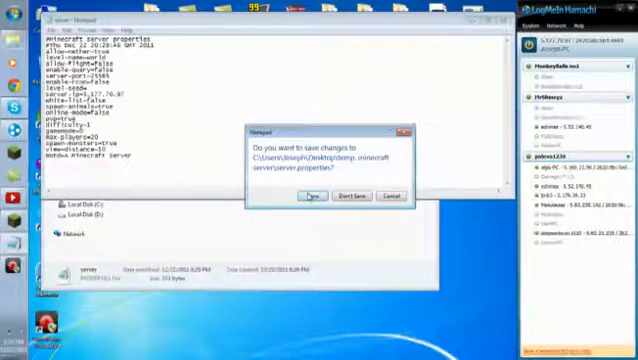
left_click(312, 196)
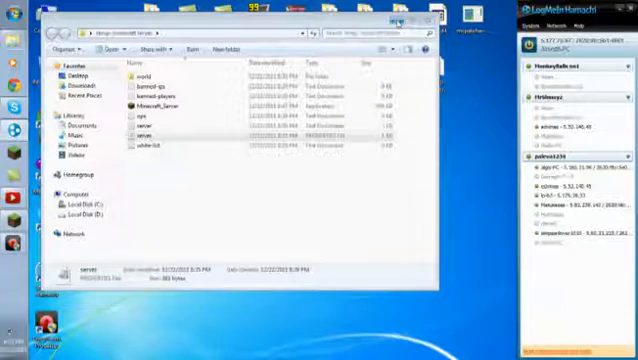
Step: Launch Minecraft and reach the Edit Server Info screen via Multiplayer
left_click(428, 24)
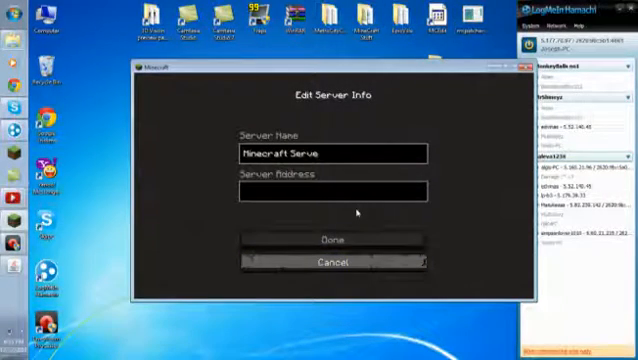
Step: Add 'My Server' with its address and find it at the bottom of the server list
type("Mi")
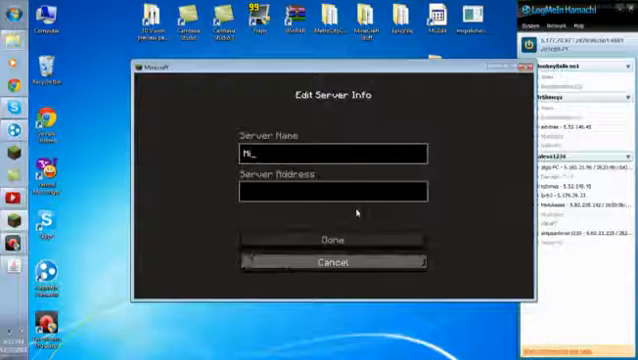
key("backspace")
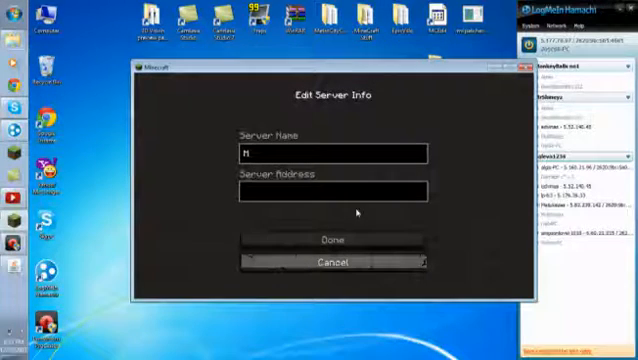
type("y Server")
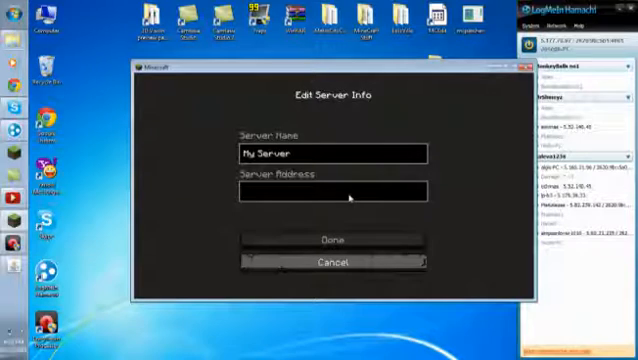
type("5")
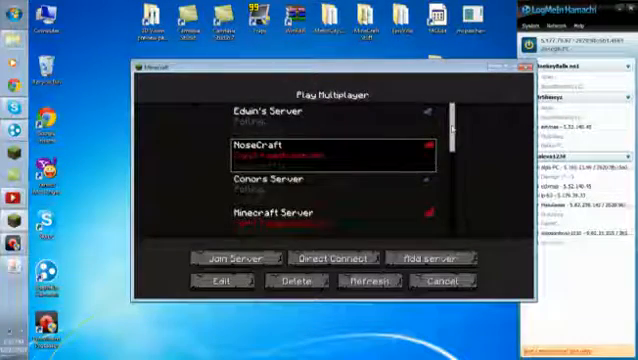
scroll("down", 3)
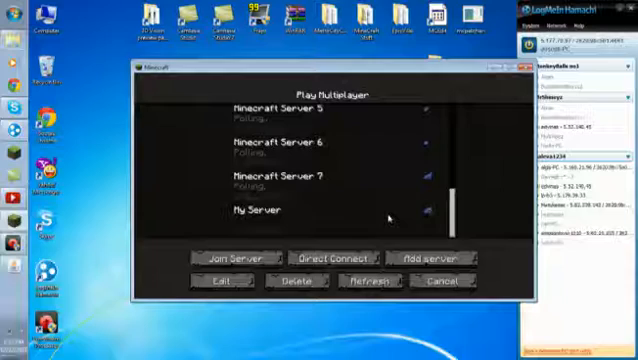